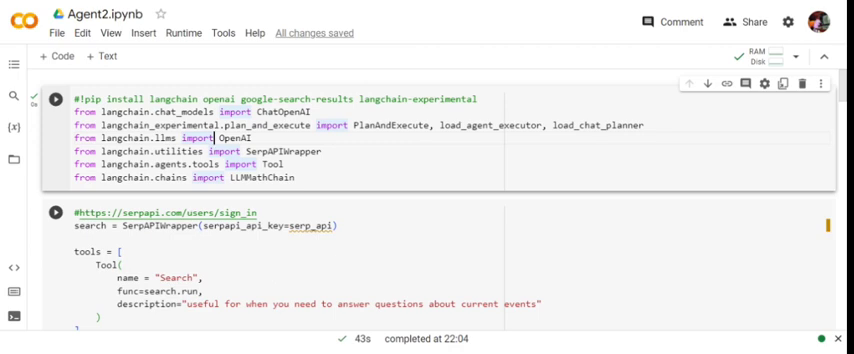
scroll(down, 3)
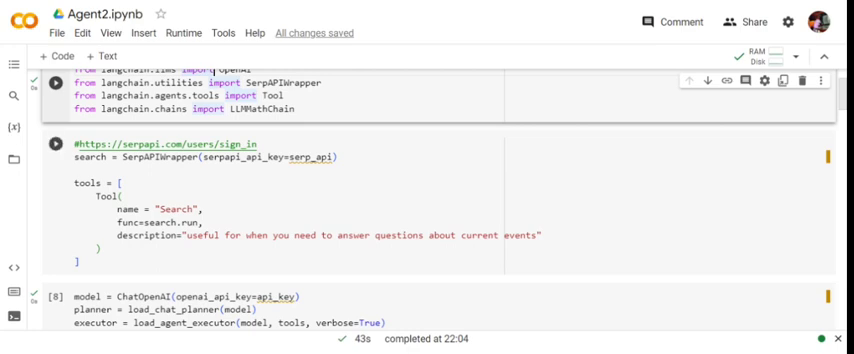
scroll(down, 3)
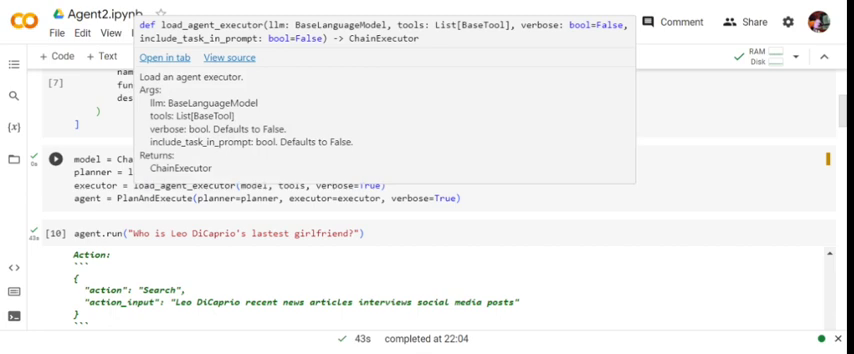
mouse_move(512, 196)
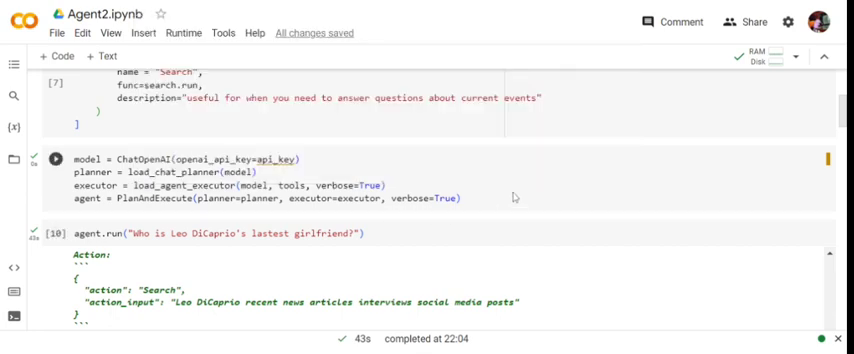
mouse_move(512, 196)
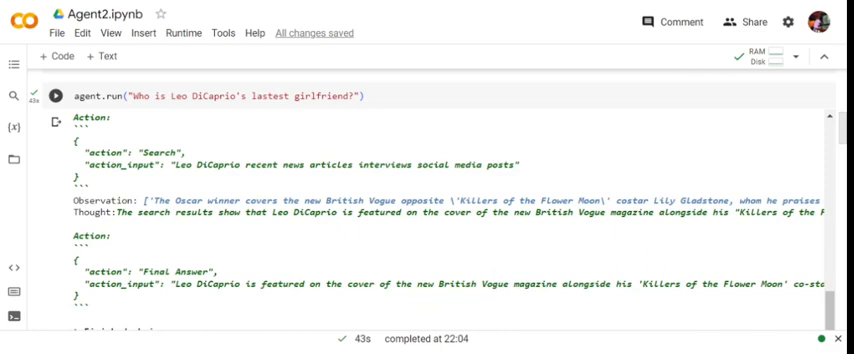
mouse_move(118, 182)
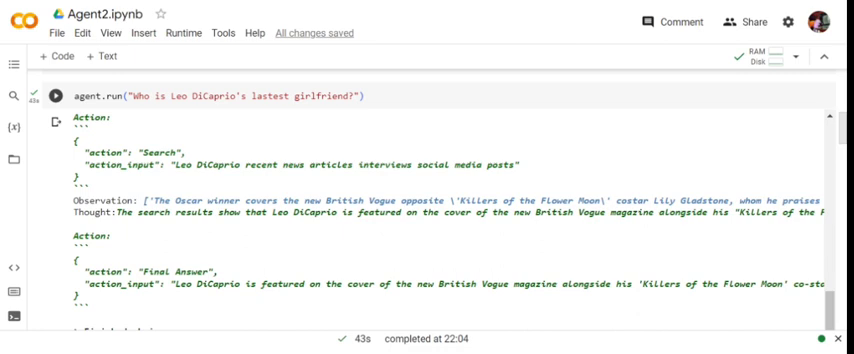
scroll(down, 3)
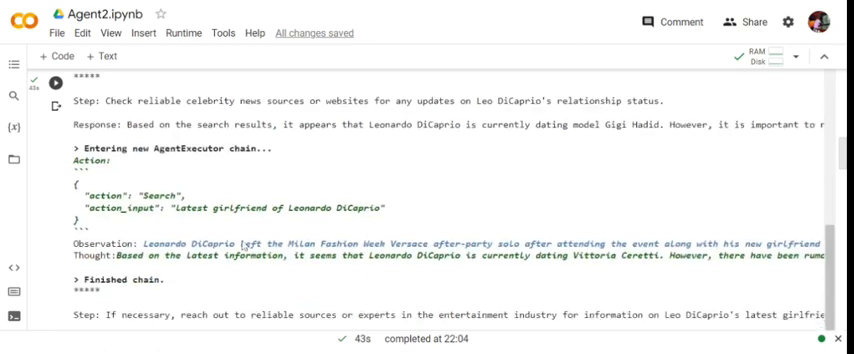
scroll(down, 3)
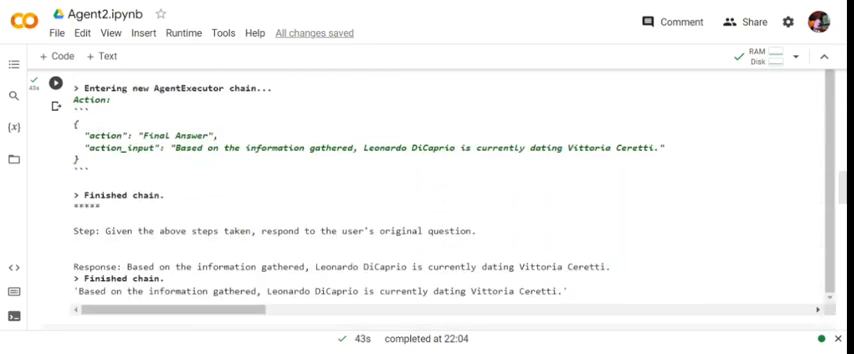